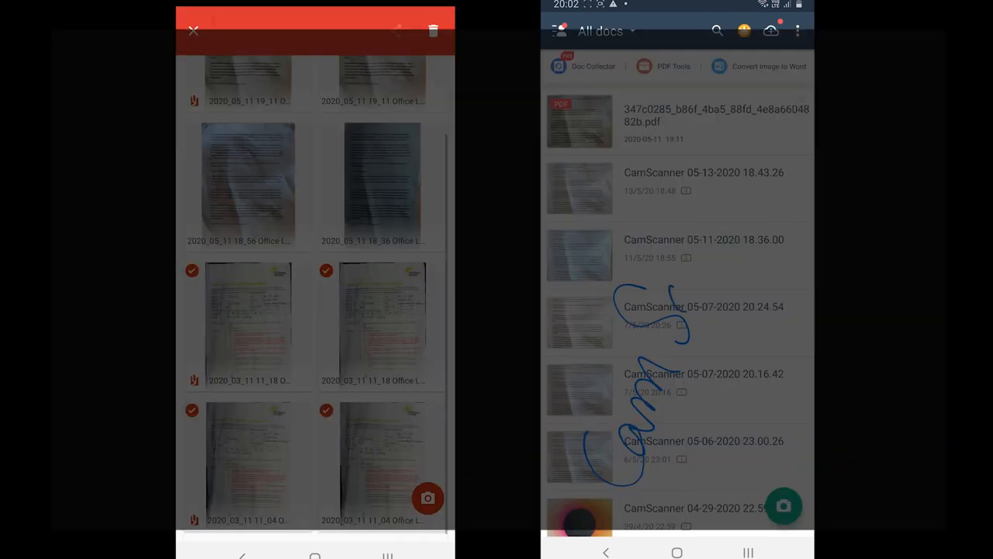
# Delete the two checked March 2020 scans from Office Lens My Files
pyautogui.click(433, 31)
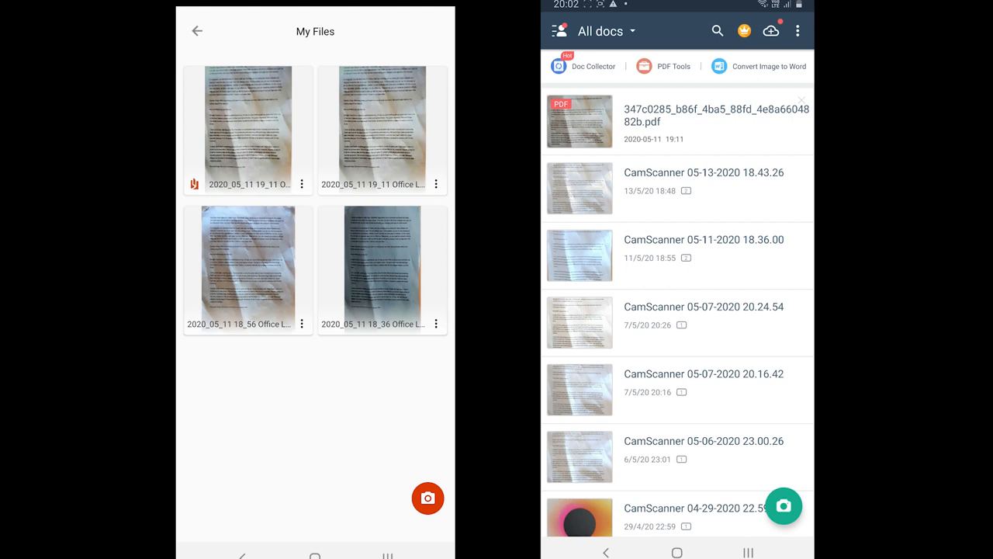
# Open the document camera in both Office Lens and CamScanner
pyautogui.click(428, 498)
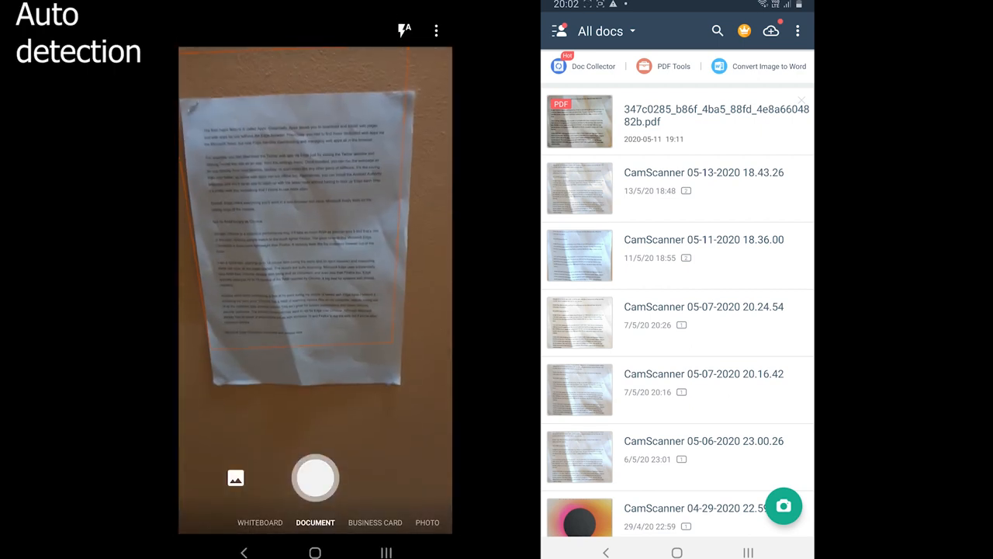
pyautogui.click(784, 505)
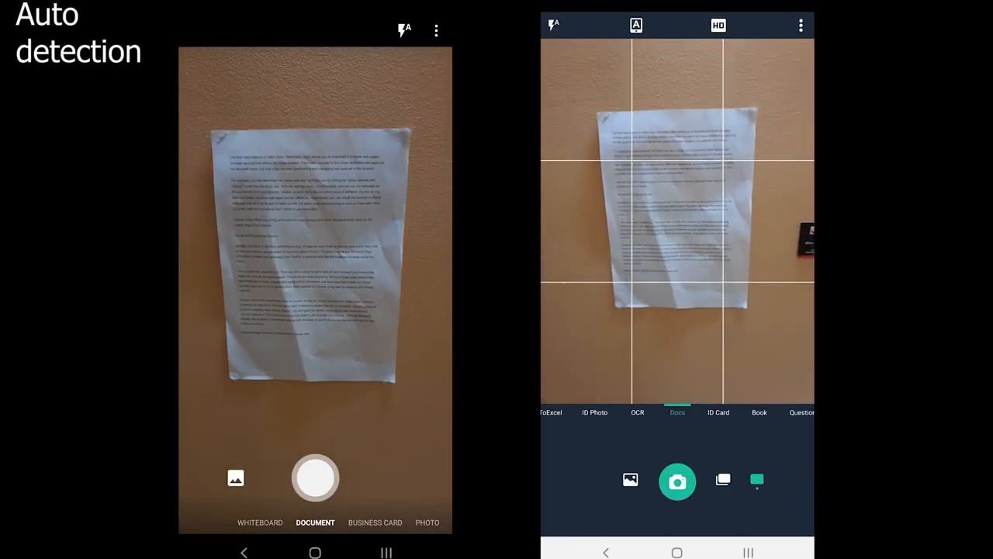
pyautogui.click(718, 24)
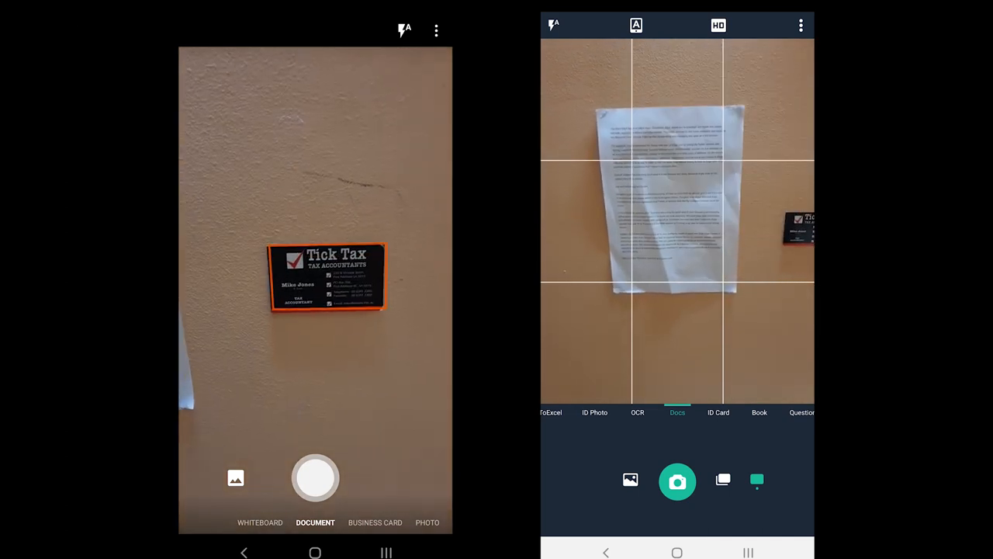
# Photograph the business card pinned on the wall in both apps
pyautogui.click(554, 24)
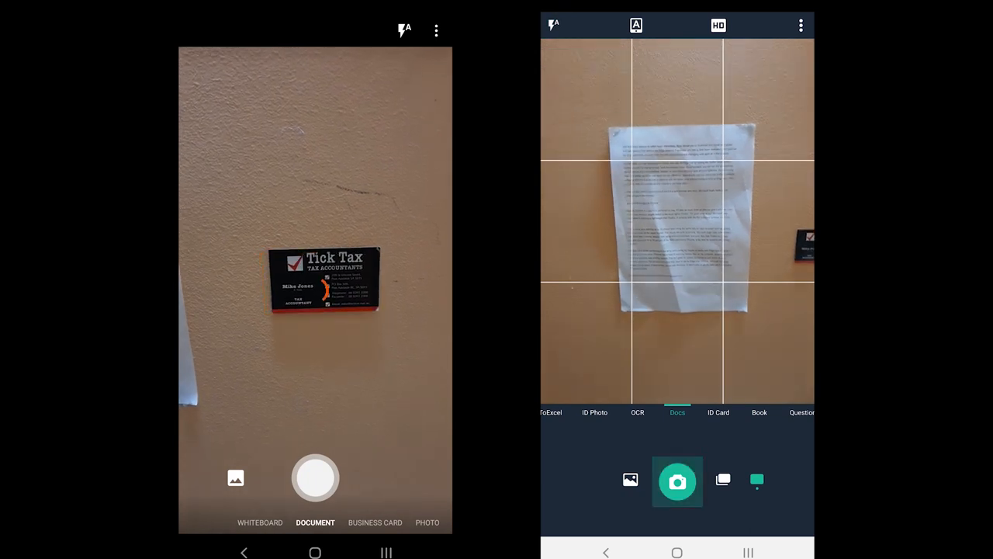
pyautogui.click(678, 481)
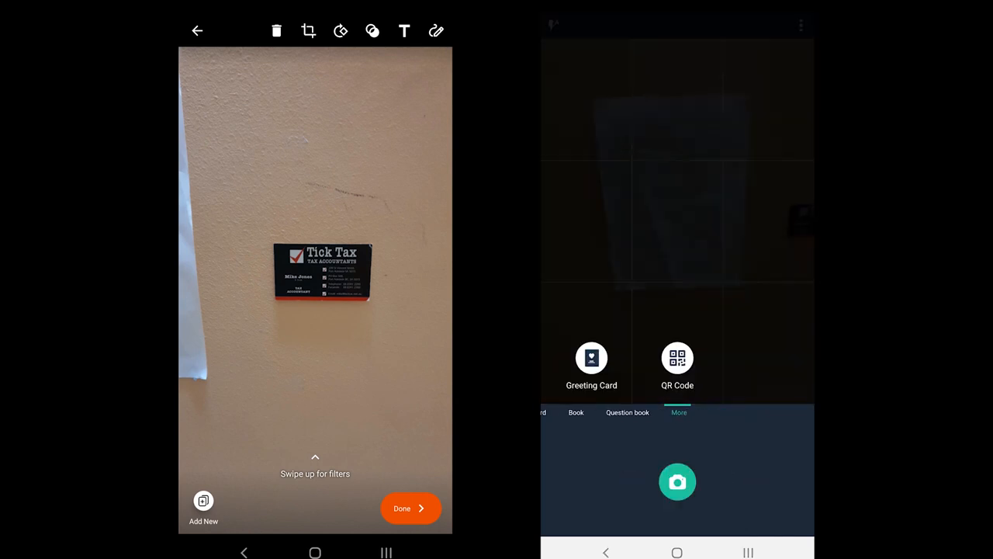
pyautogui.click(592, 356)
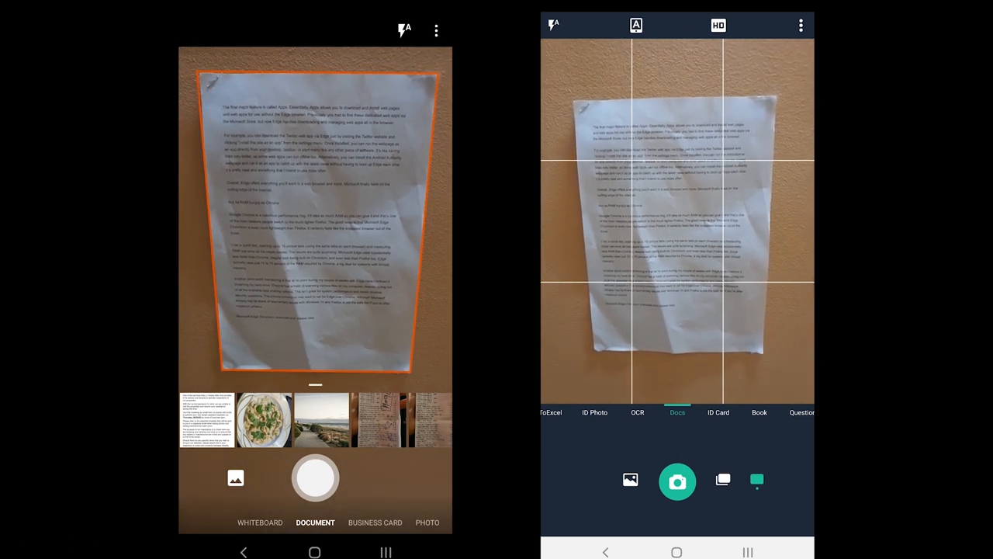
# Capture the pinned printed page, accept its detected edges, and keep Document scan type
pyautogui.click(677, 481)
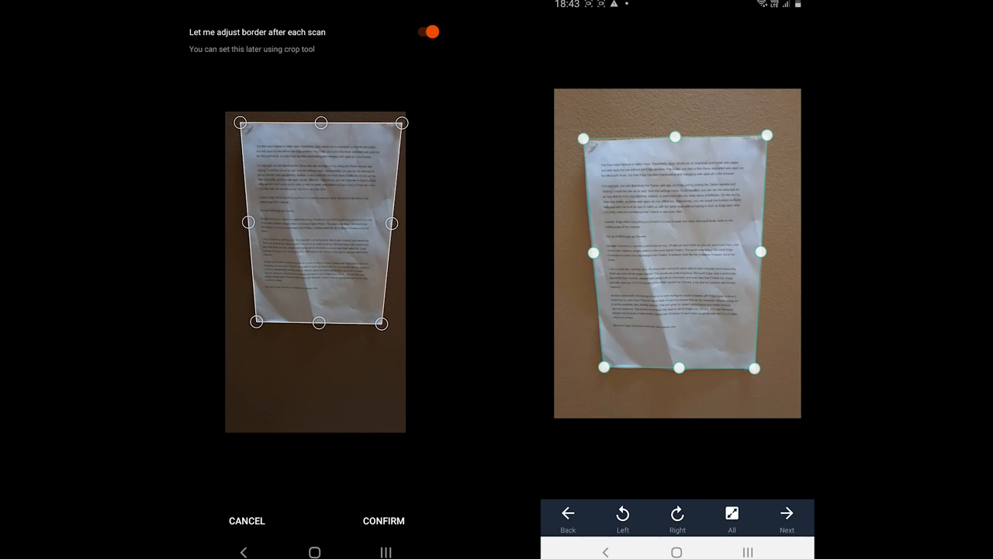
pyautogui.click(383, 521)
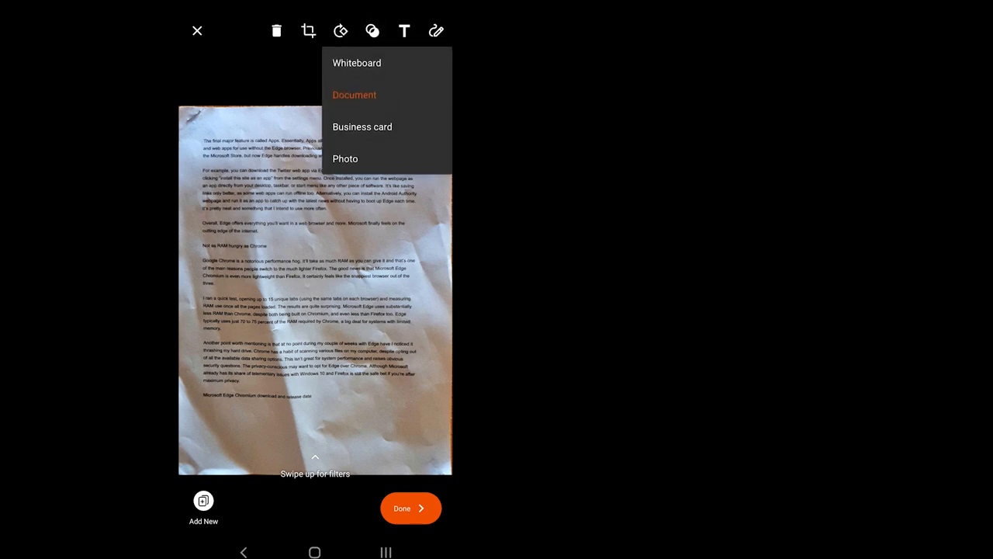
pyautogui.click(404, 31)
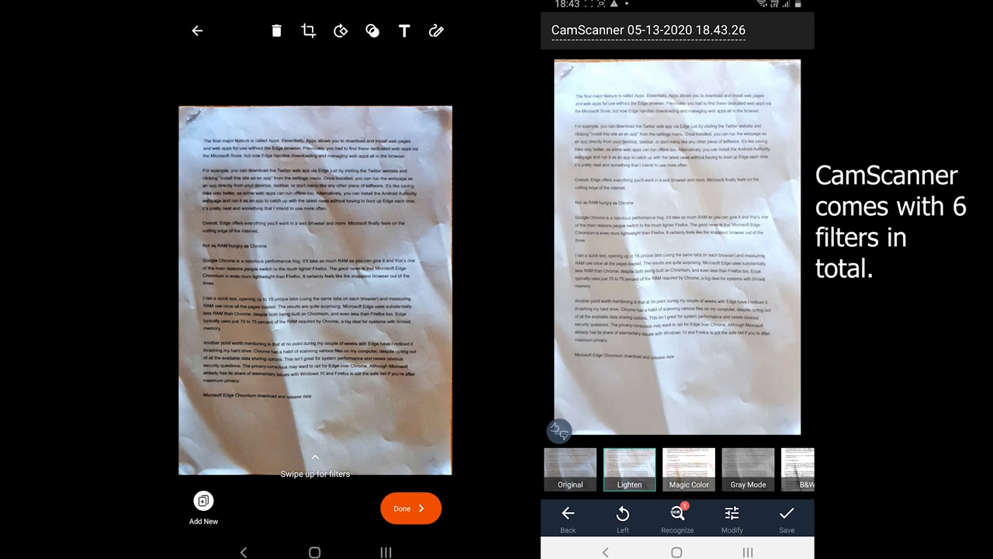
# Open CamScanner's Modify adjustments and nudge the contrast and brightness slider
pyautogui.click(732, 518)
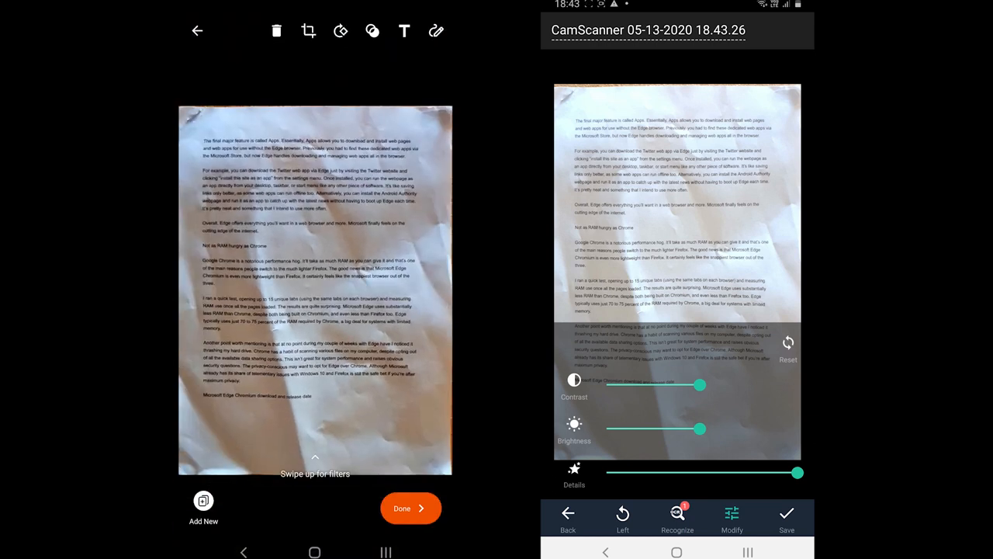
pyautogui.moveTo(698, 384); pyautogui.dragTo(691, 385)
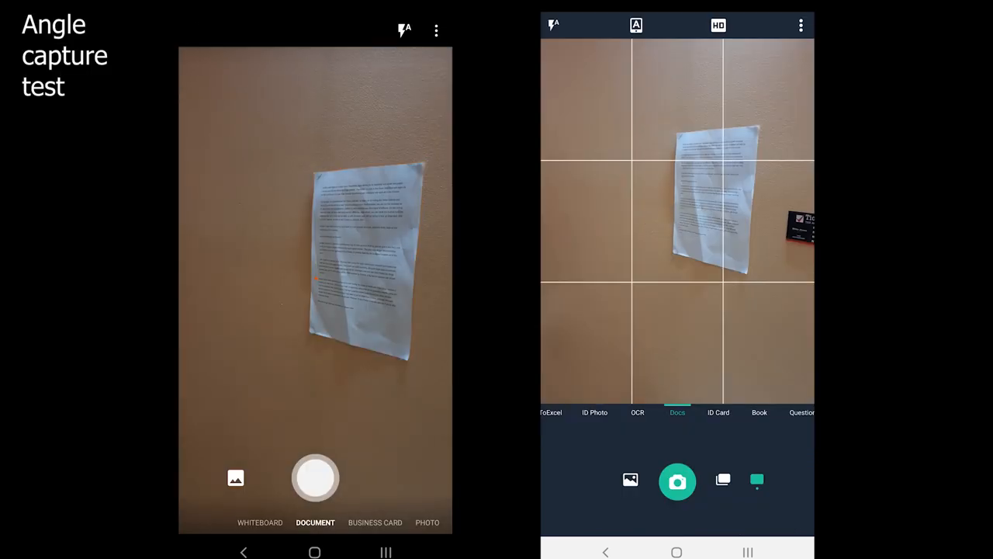
# Shoot the wall page at an angle, accept the detected corners, and confirm the crop
pyautogui.click(677, 481)
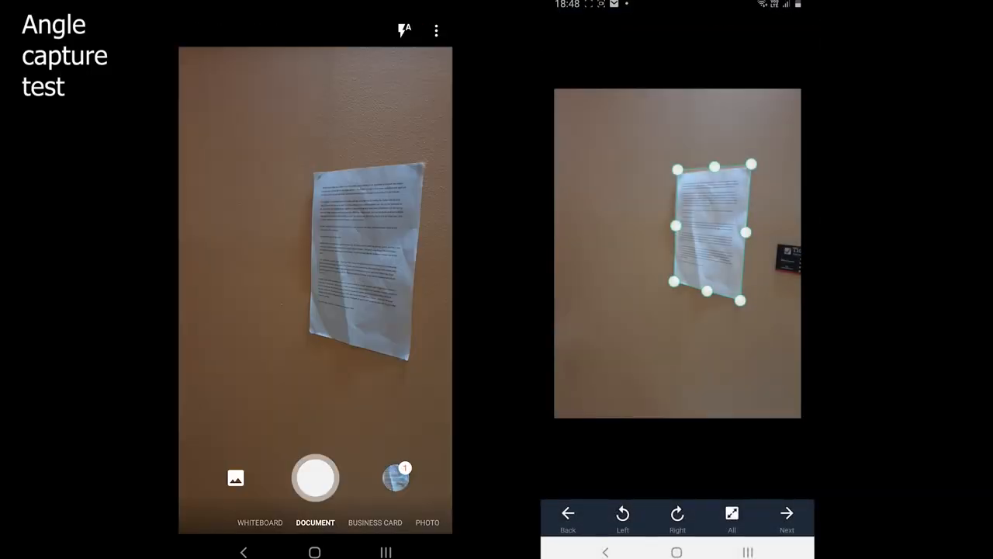
pyautogui.click(315, 477)
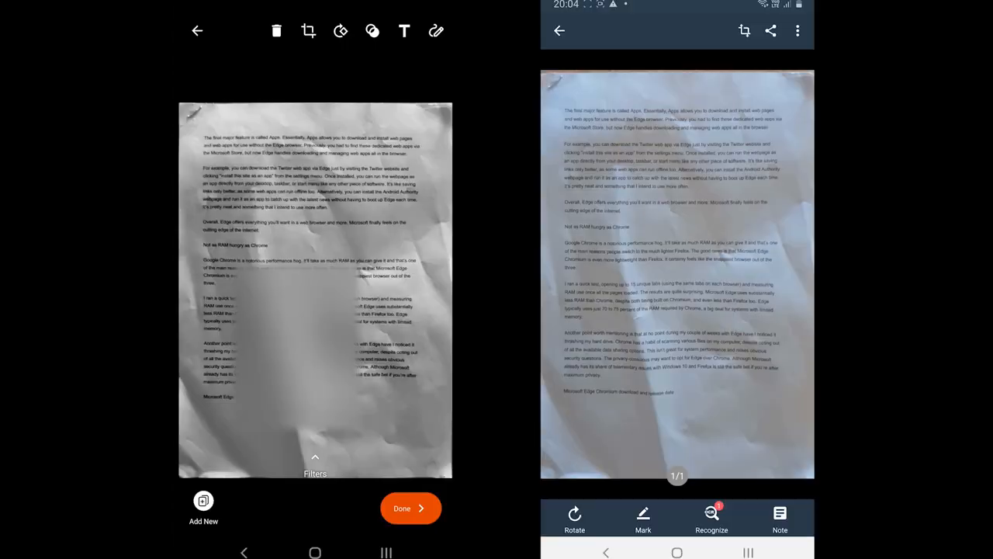
pyautogui.click(411, 508)
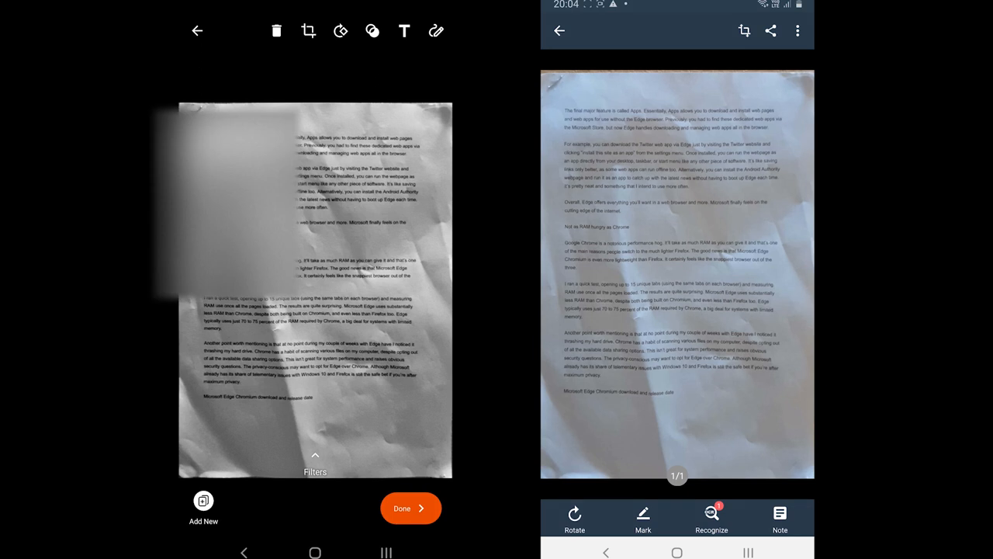
# Save the Office Lens scan to Gallery and PDF
pyautogui.click(410, 507)
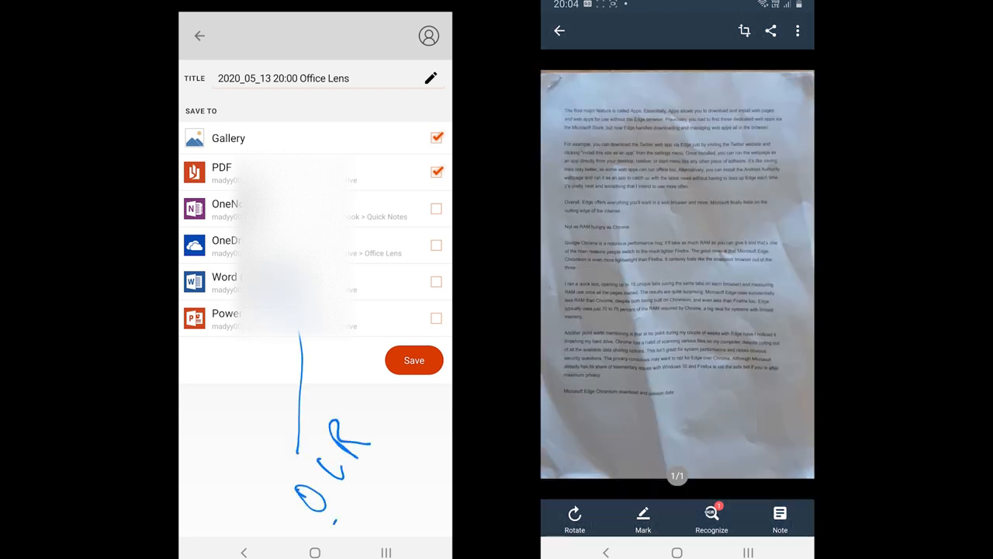
pyautogui.click(771, 30)
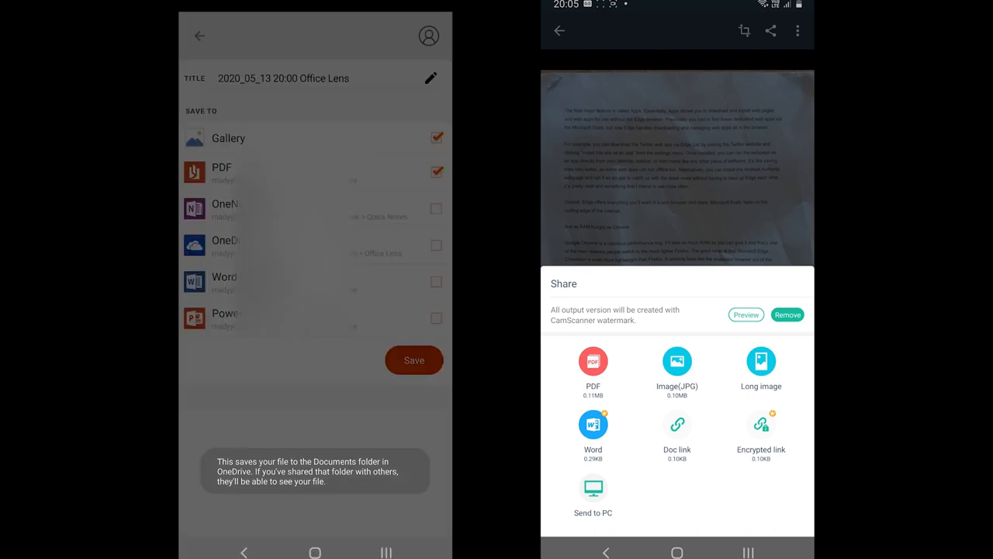
pyautogui.click(413, 359)
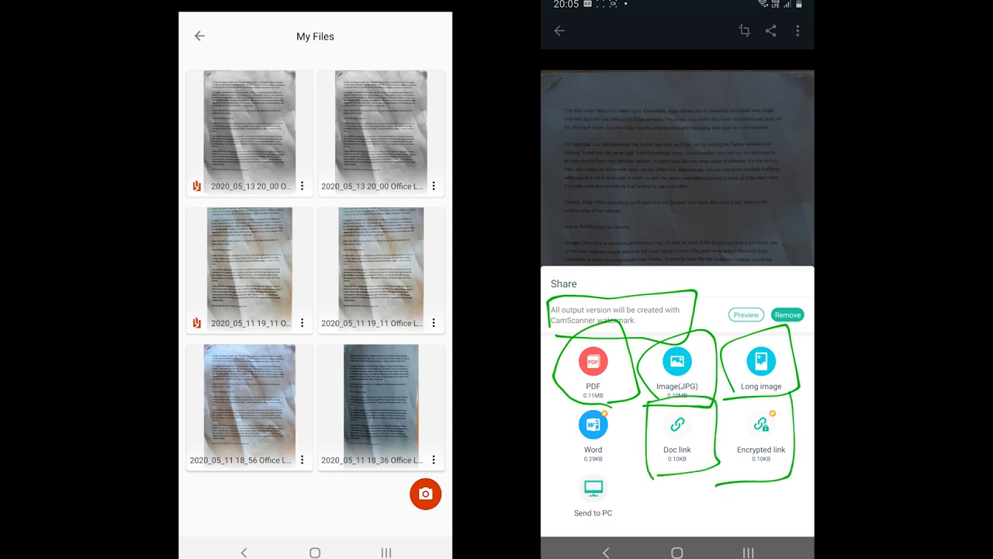
# Try a premium-only CamScanner export format and dismiss the Upgrade prompt
pyautogui.click(593, 361)
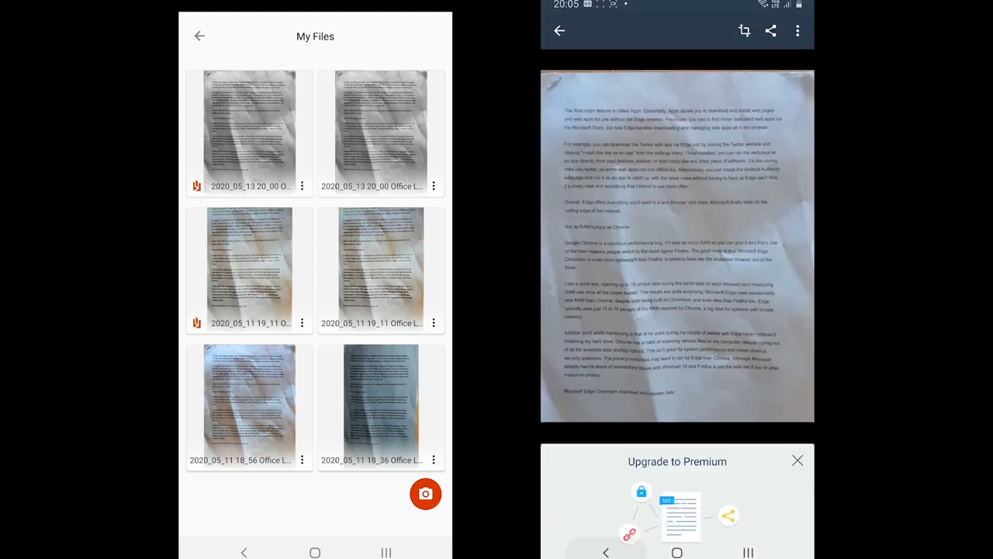
pyautogui.click(797, 460)
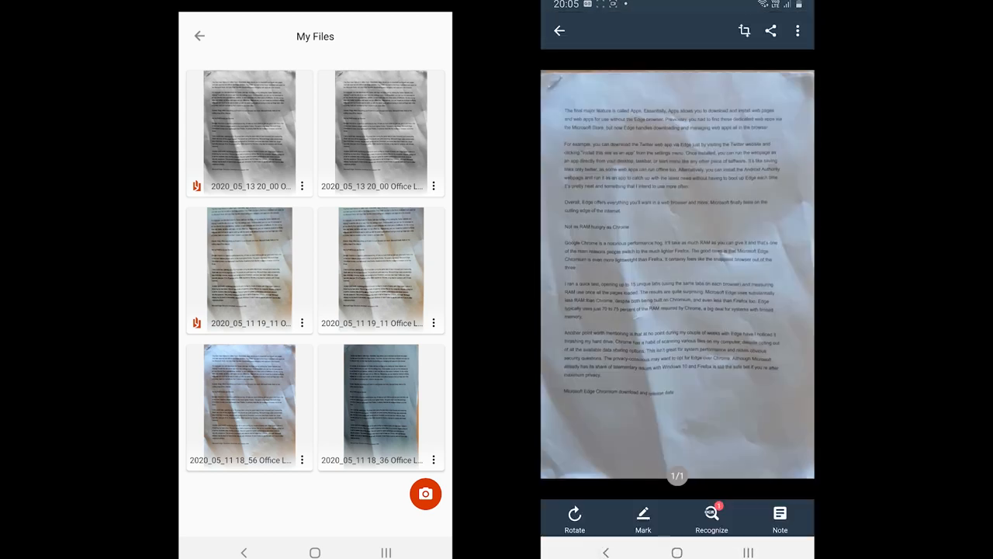
pyautogui.click(425, 494)
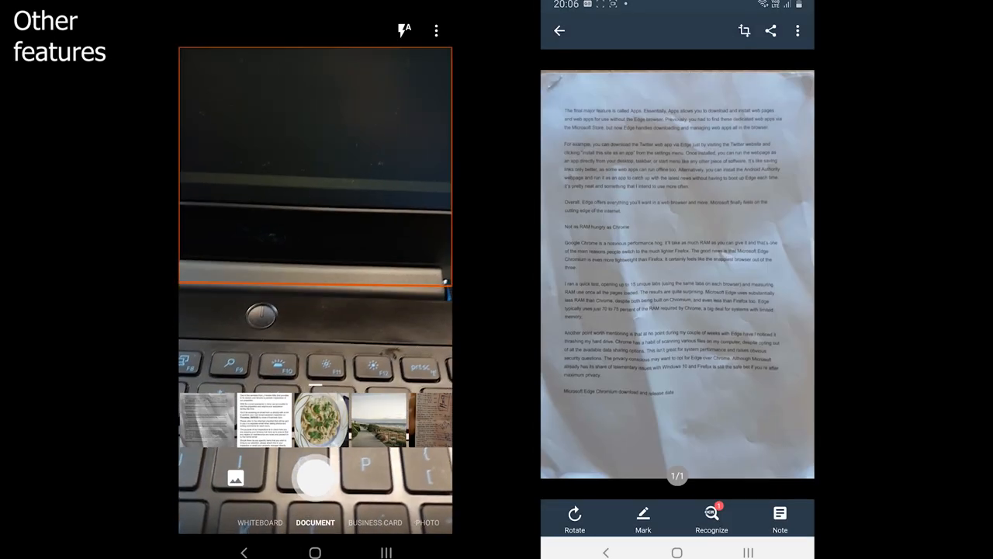
# View Office Lens's camera ⋮ options and CamScanner's Security & Backup settings
pyautogui.click(436, 30)
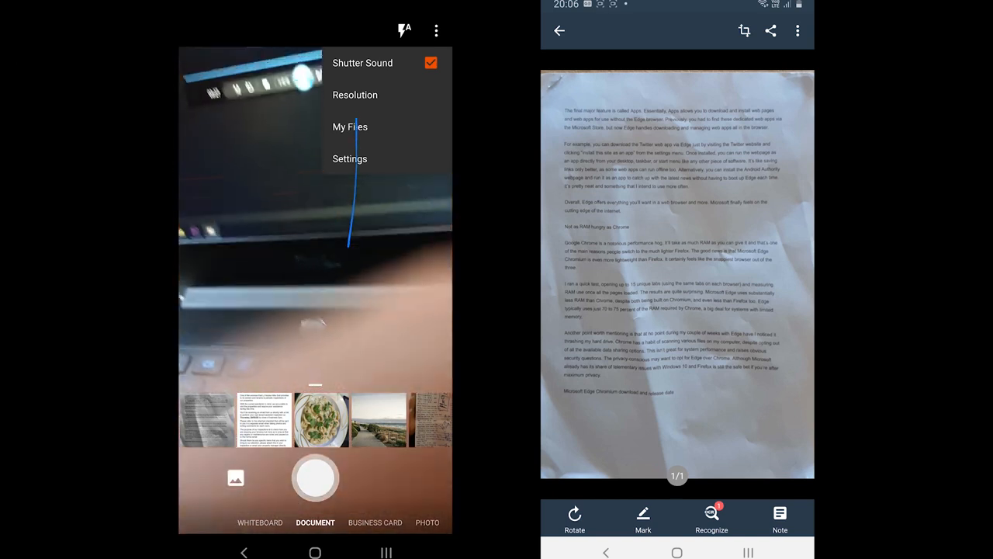
pyautogui.click(560, 31)
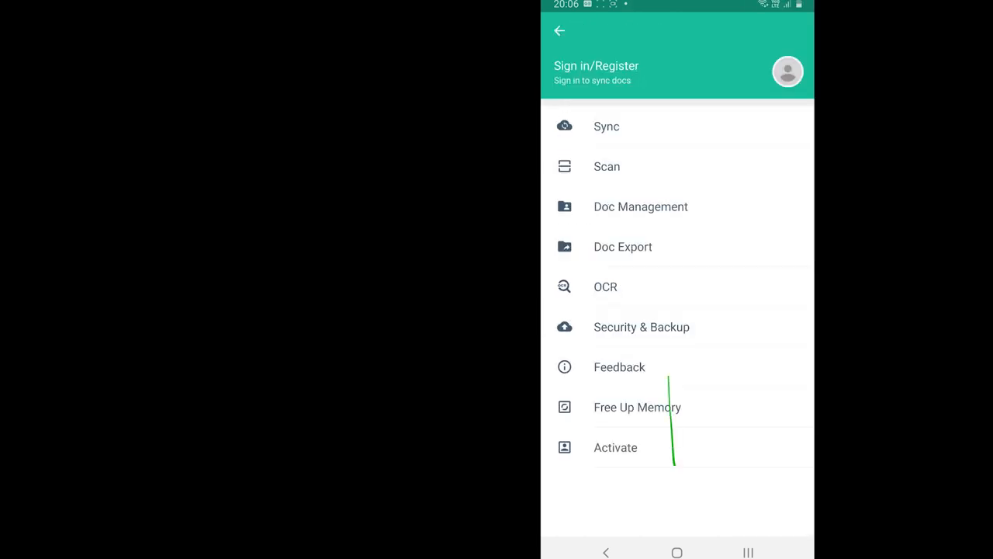
pyautogui.click(641, 326)
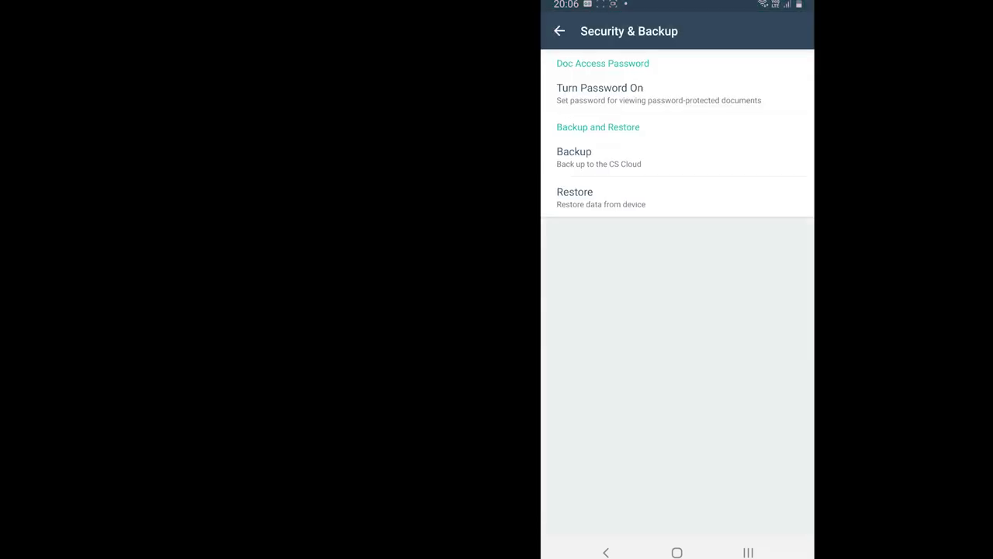
pyautogui.click(559, 31)
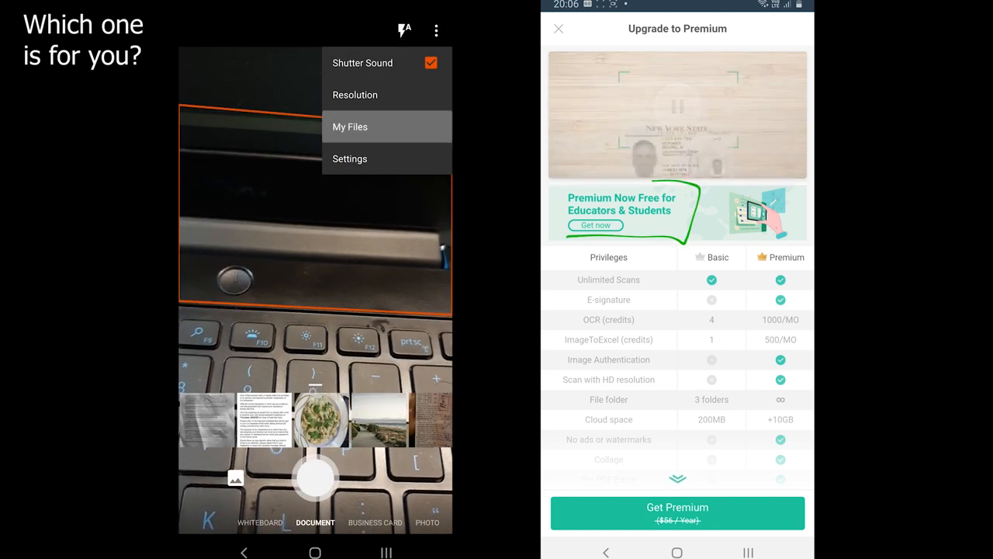
# List Office Lens's saved scans and open page 01 of CamScanner's two-page document
pyautogui.click(350, 126)
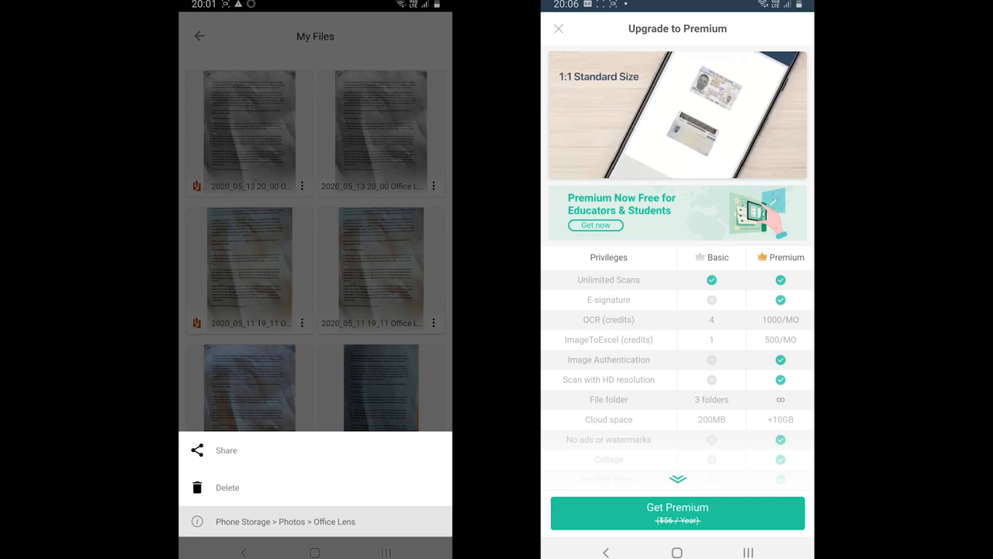
pyautogui.click(558, 28)
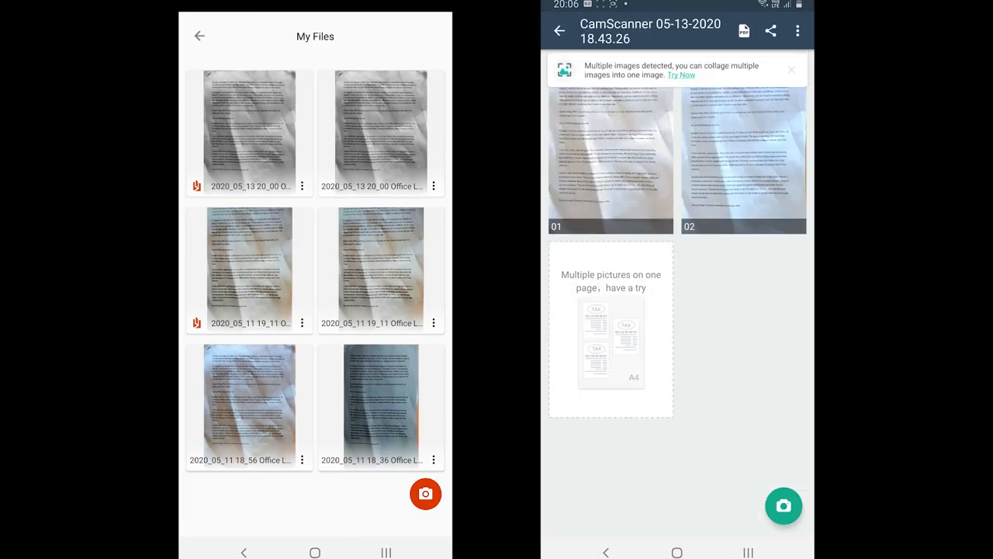
pyautogui.click(611, 155)
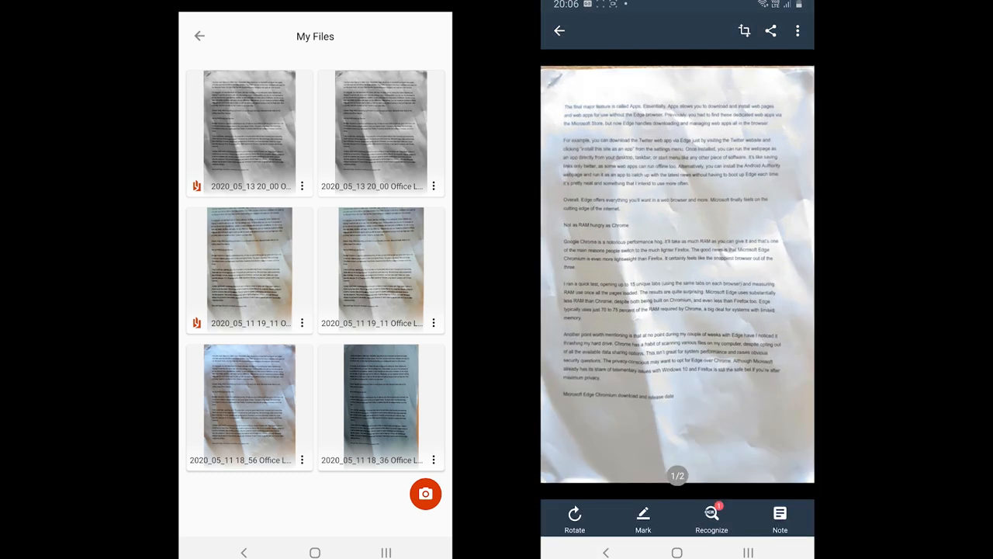
pyautogui.click(711, 518)
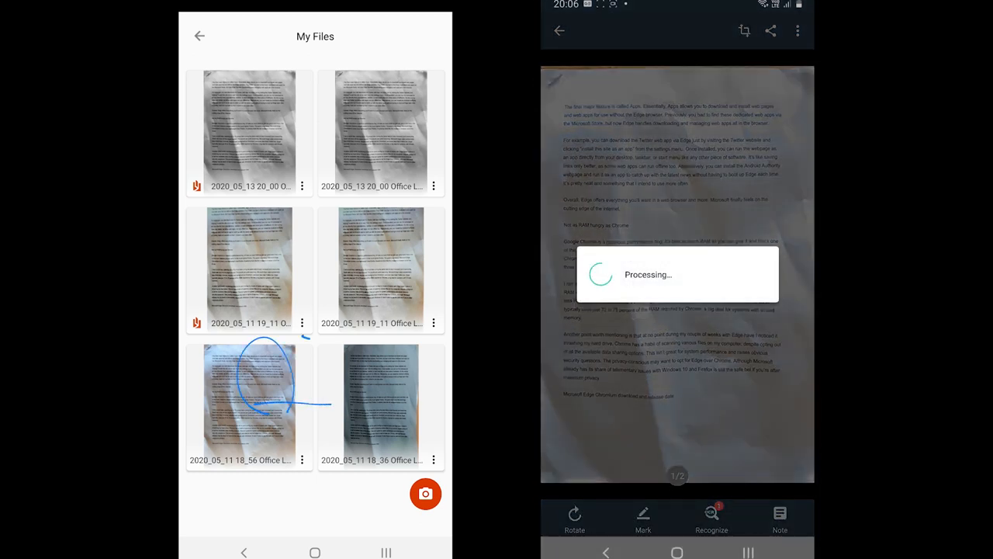